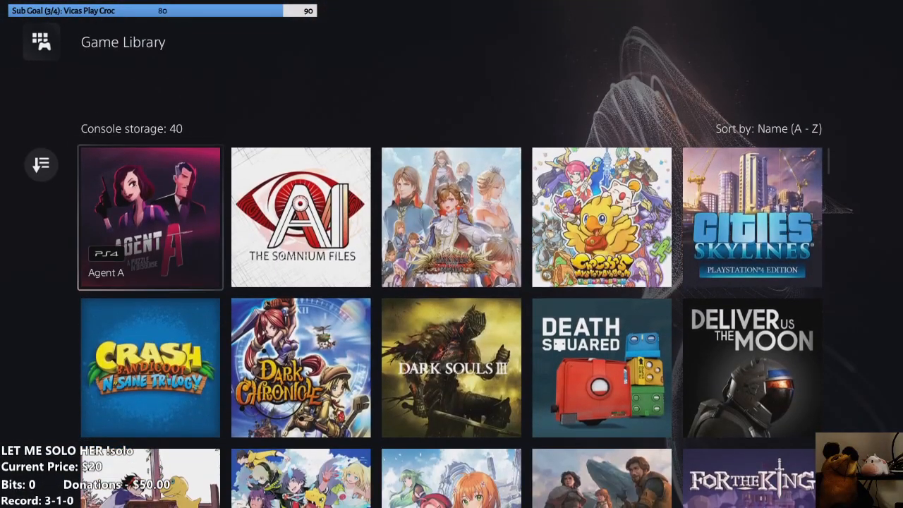
Launch Death Squared from the Co op gamelist in the full game collection
{"action": "left_click", "coordinate": [212, 76]}
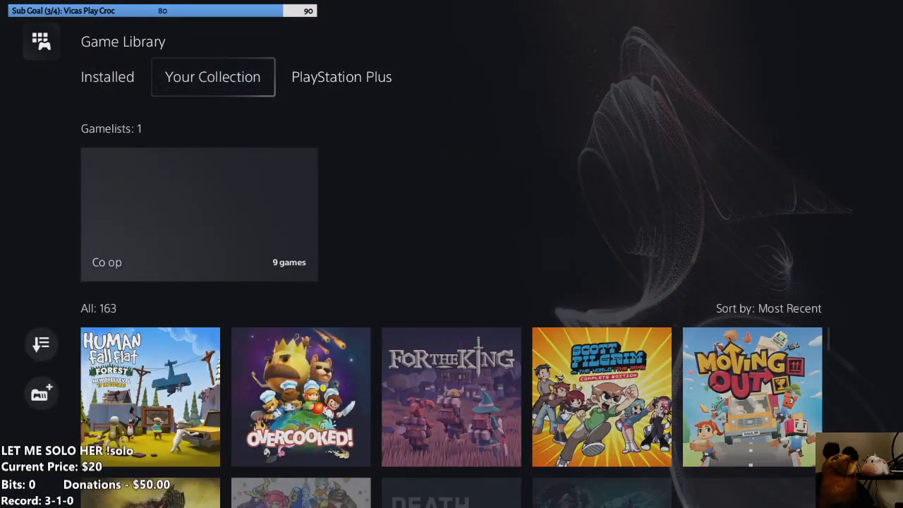
{"action": "left_click", "coordinate": [199, 214]}
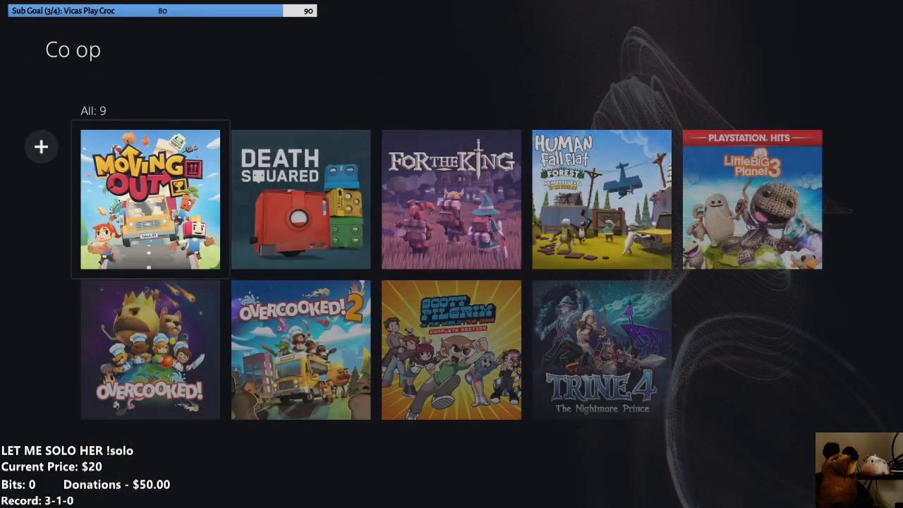
{"action": "left_click", "coordinate": [300, 200]}
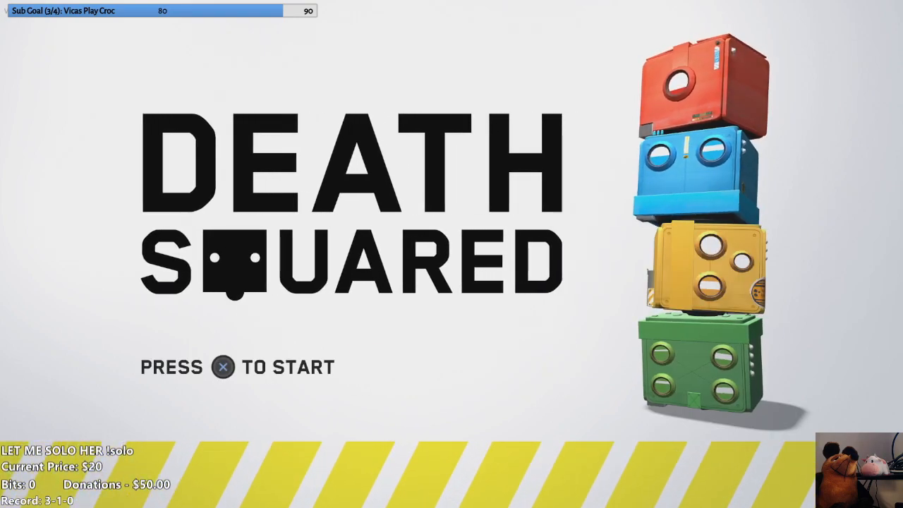
Start Story test 01 Circles, then suspend it and exit to mode select
{"action": "key", "text": "enter"}
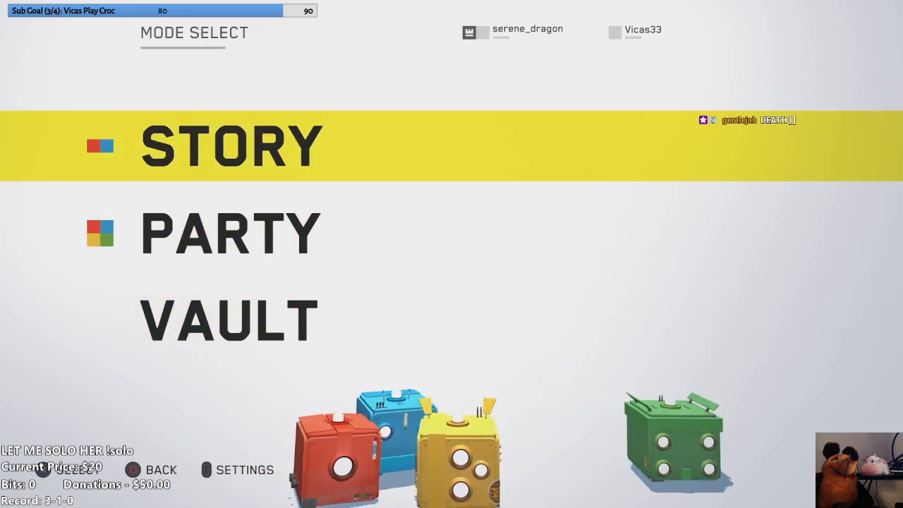
{"action": "left_click", "coordinate": [232, 146]}
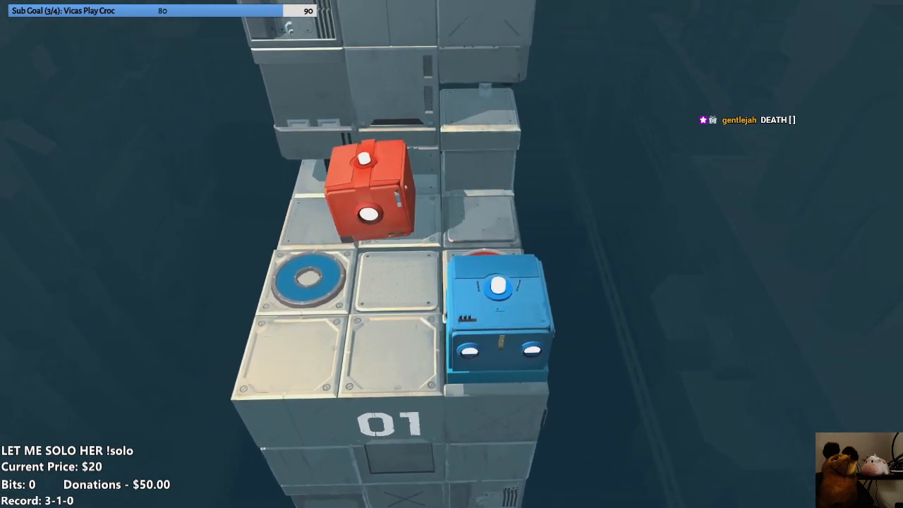
{"action": "key", "text": "Escape"}
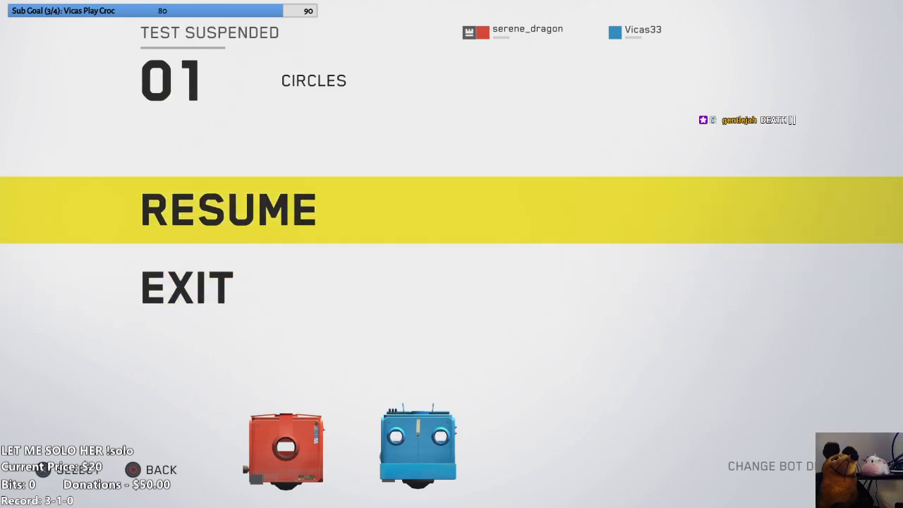
{"action": "left_click", "coordinate": [187, 287]}
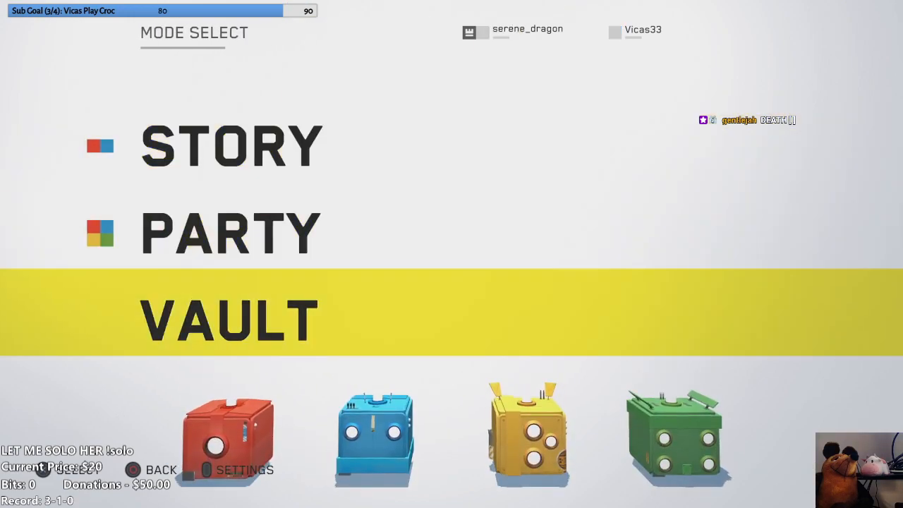
In Settings, raise Dialogue Volume to about three-quarters and return to Music Volume
{"action": "left_click", "coordinate": [243, 468]}
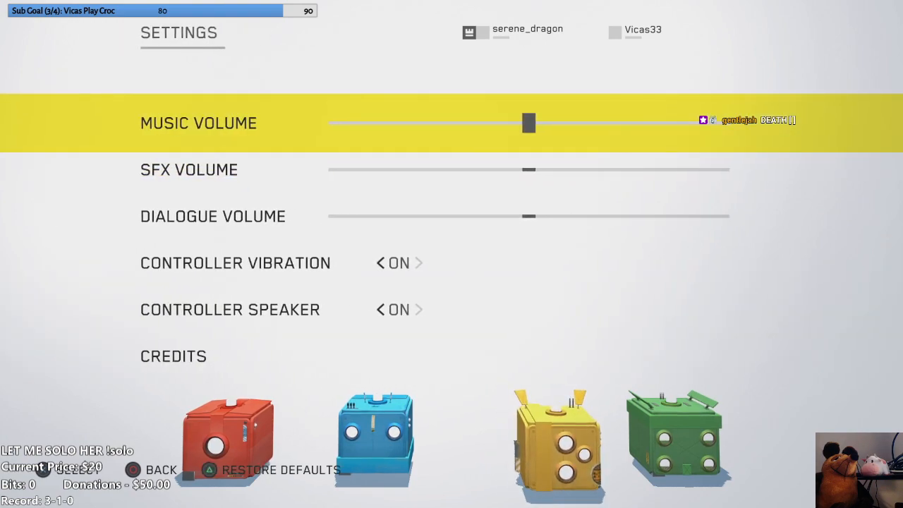
{"action": "key", "text": "down"}
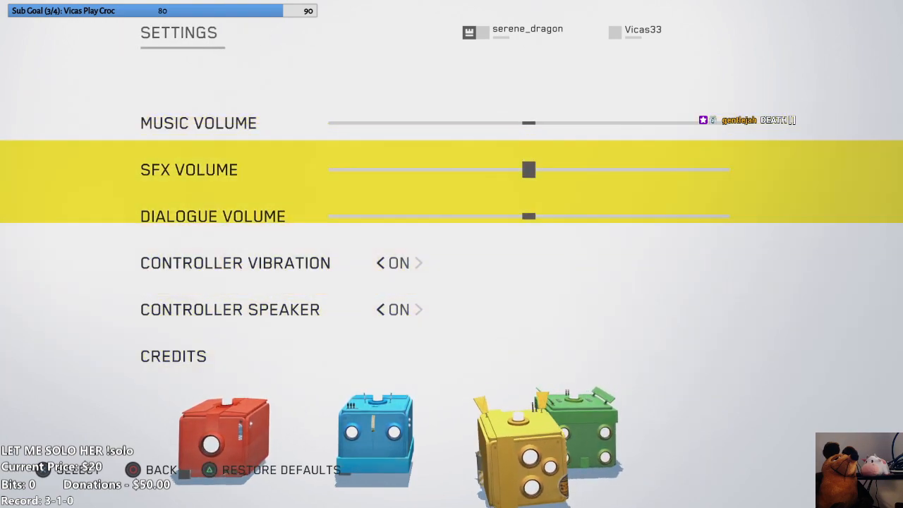
{"action": "key", "text": "Down"}
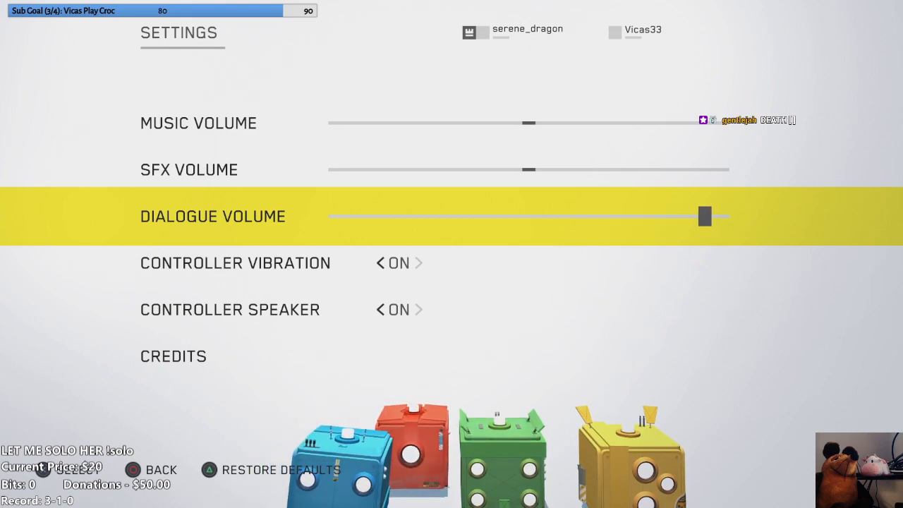
{"action": "left_click_drag", "start_coordinate": [704, 216], "coordinate": [512, 216]}
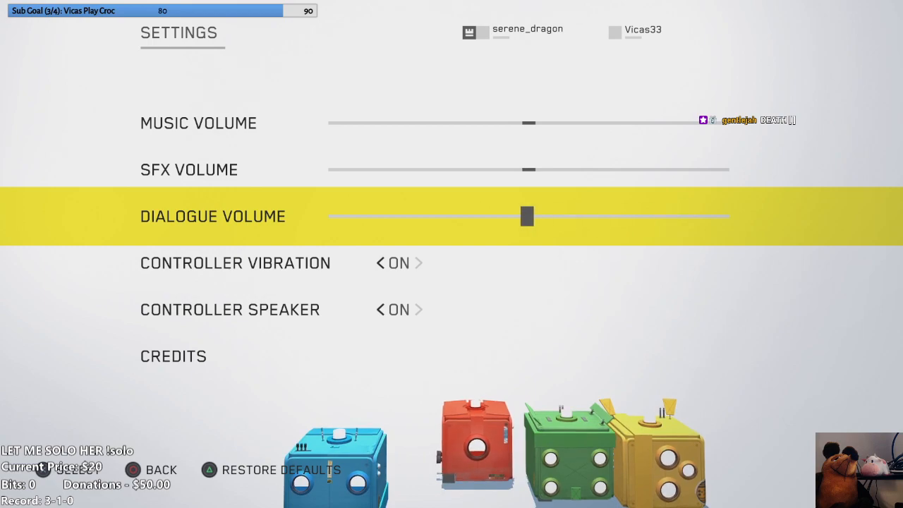
{"action": "left_click_drag", "start_coordinate": [529, 216], "coordinate": [645, 216]}
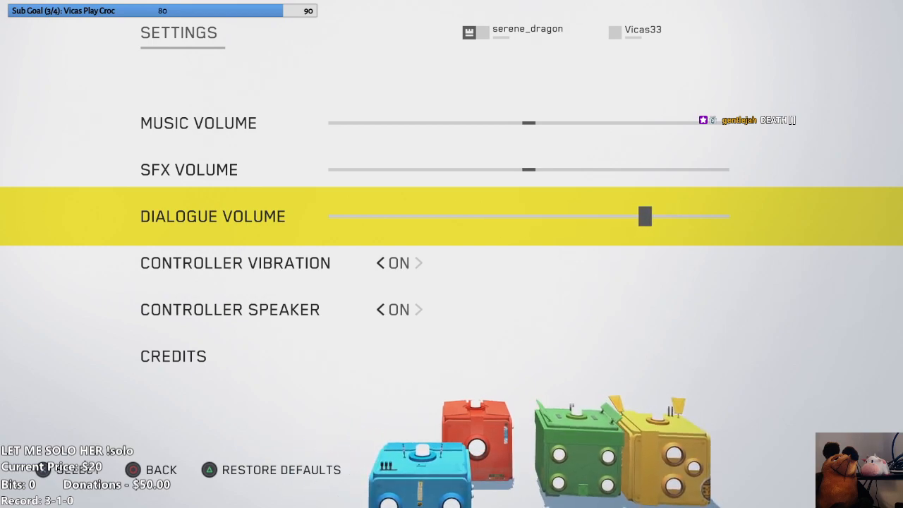
{"action": "key", "text": "Down"}
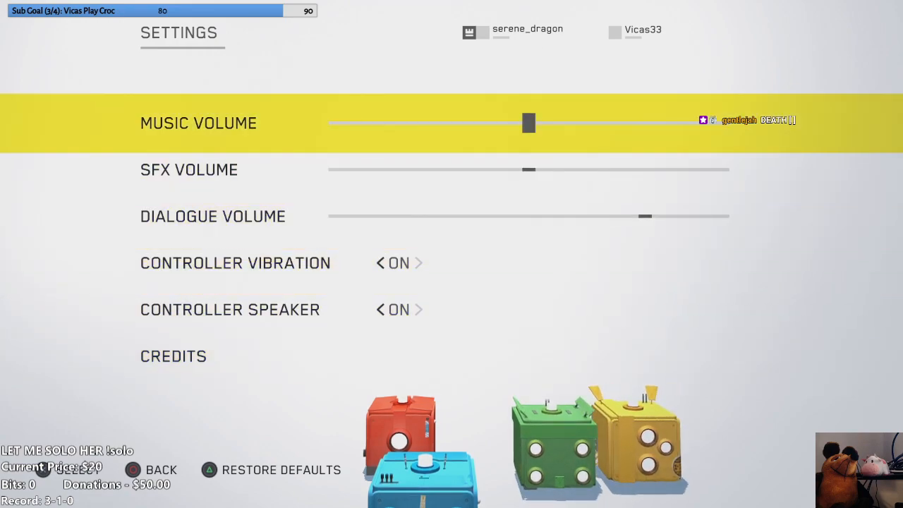
Leave Settings and start Story mode to clear test 01 Circles in 00:07
{"action": "left_click", "coordinate": [161, 470]}
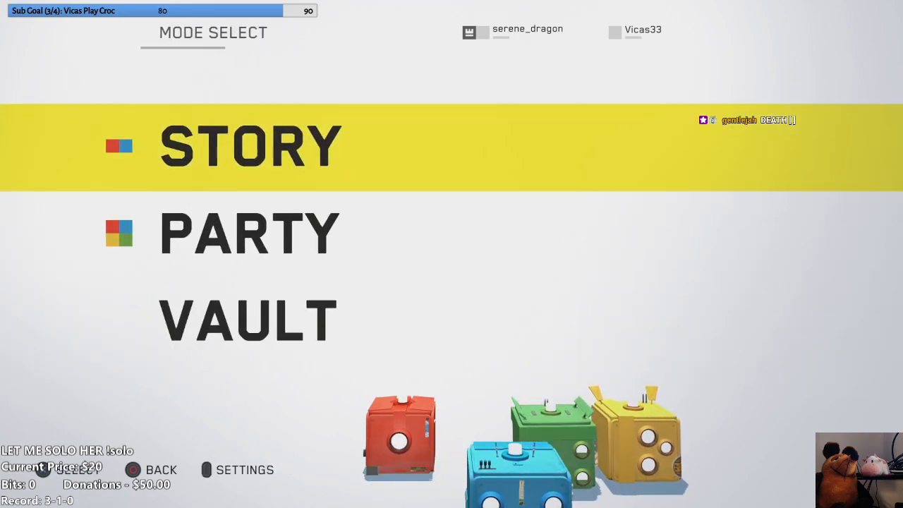
{"action": "left_click", "coordinate": [249, 145]}
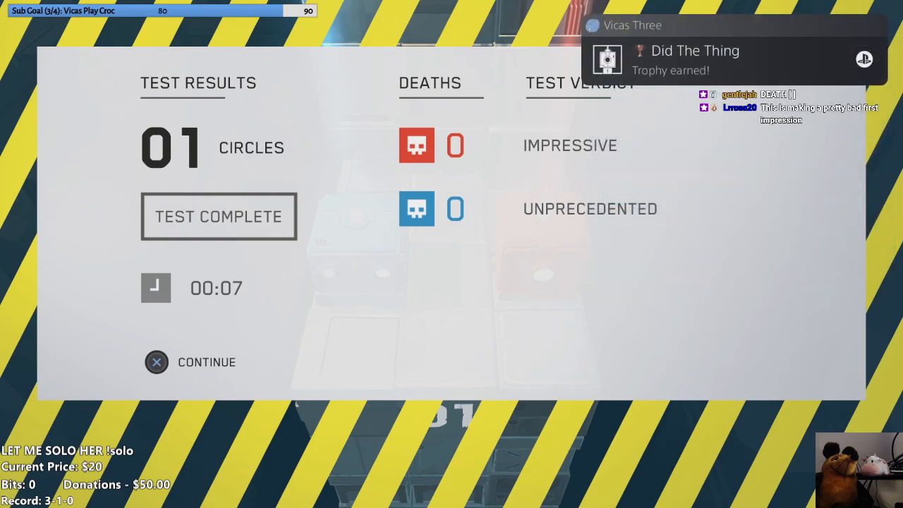
Continue past the results and clear test 03 It's Not About Timing in 00:36
{"action": "left_click", "coordinate": [156, 362]}
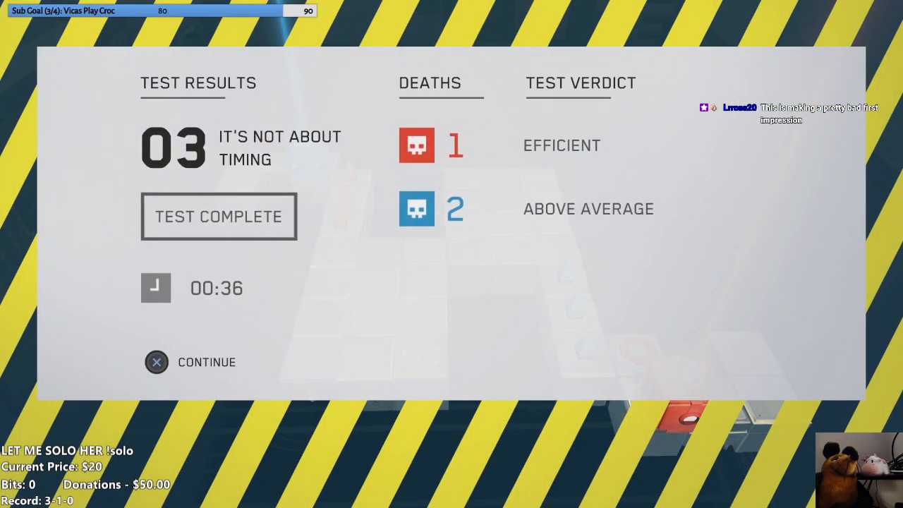
Clear test 04 Personality Routine, then test 05 Laser Trainer in 00:24
{"action": "left_click", "coordinate": [156, 362]}
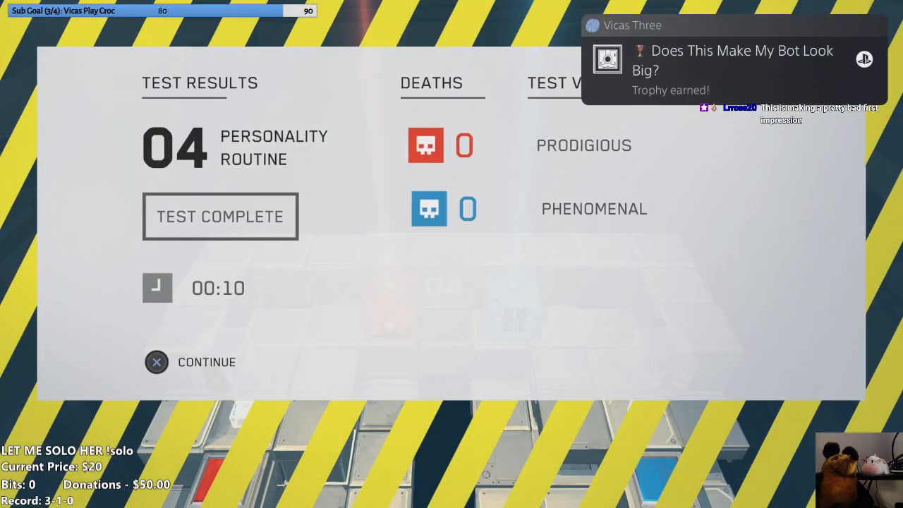
{"action": "left_click", "coordinate": [157, 362]}
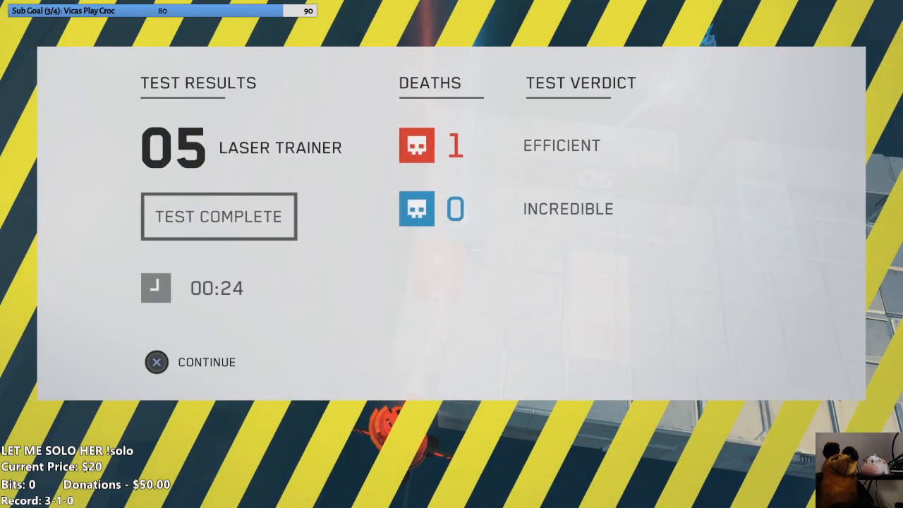
Clear test 06 Compass in 00:18, then test 07 Sumo in 00:30
{"action": "left_click", "coordinate": [156, 362]}
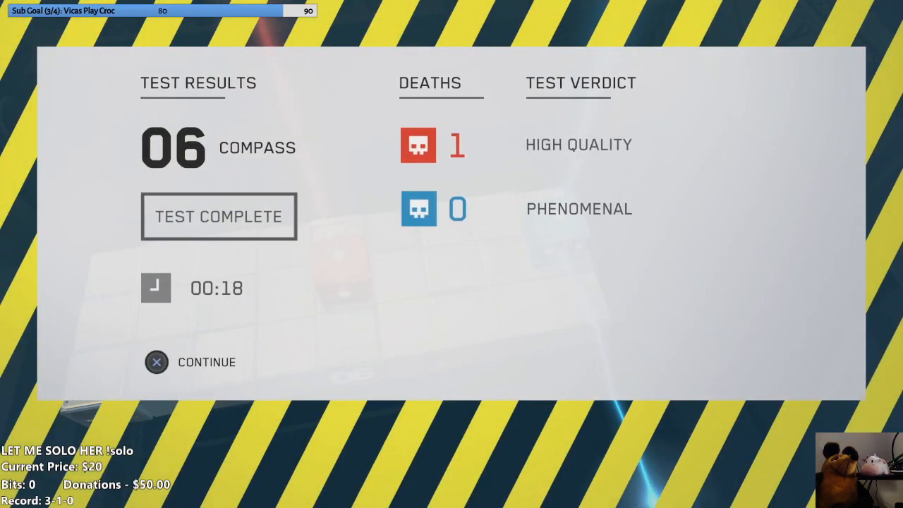
{"action": "left_click", "coordinate": [157, 362]}
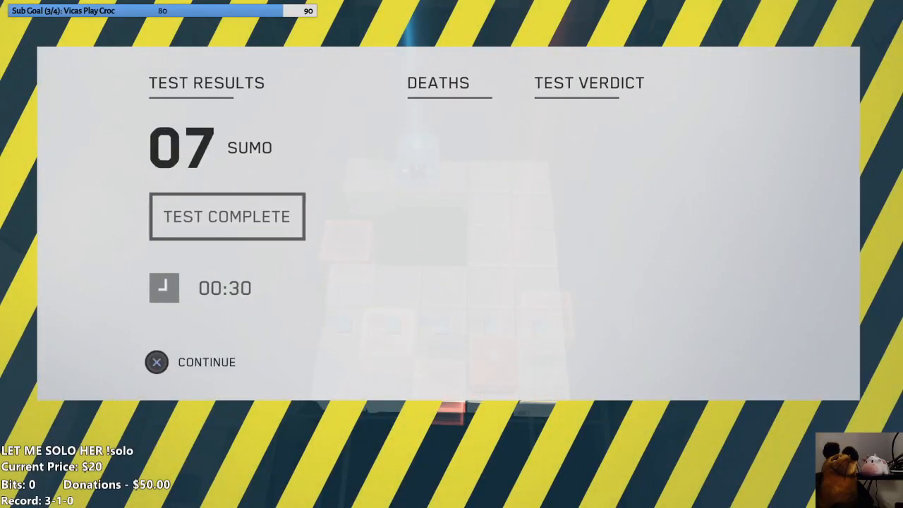
Continue from Sumo's results and clear test 09 Greetings in 00:45 with no deaths
{"action": "left_click", "coordinate": [156, 362]}
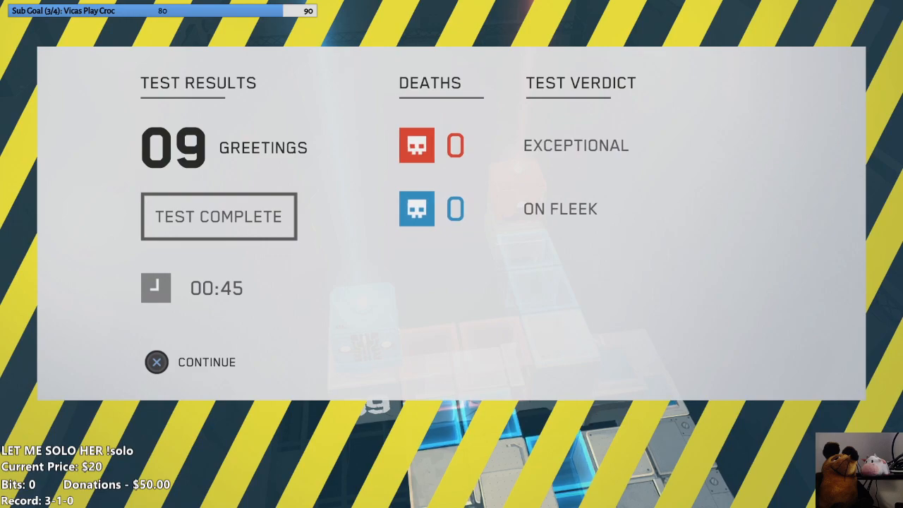
Continue from test 09 results and clear test 12 Ant Farm in 01:01
{"action": "left_click", "coordinate": [156, 362]}
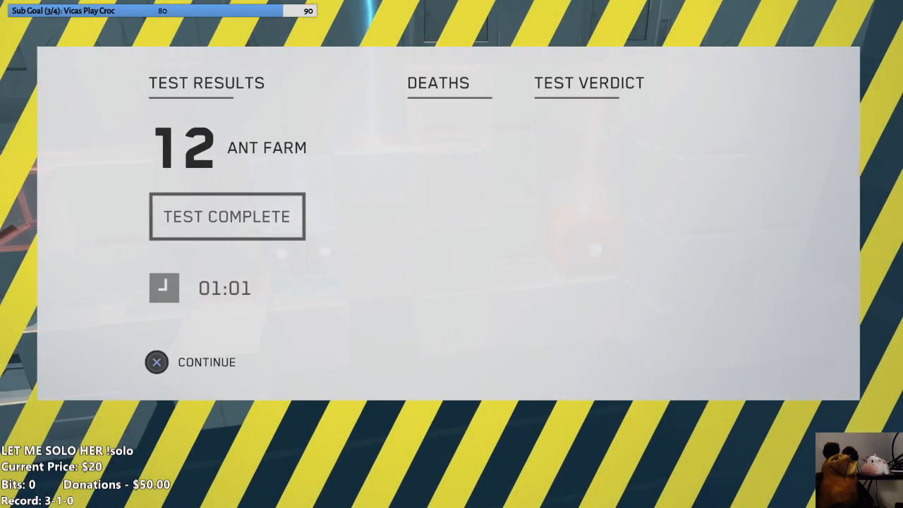
Dismiss the Ant Farm results and clear test 13 Rewind in 01:09
{"action": "left_click", "coordinate": [156, 361]}
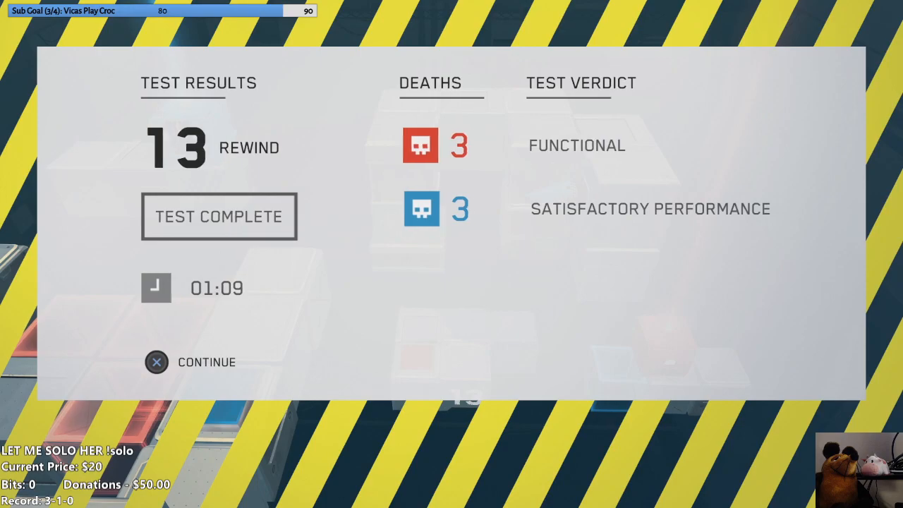
Continue past the Rewind results, then pause test 15 Orbital mid-play
{"action": "left_click", "coordinate": [156, 362]}
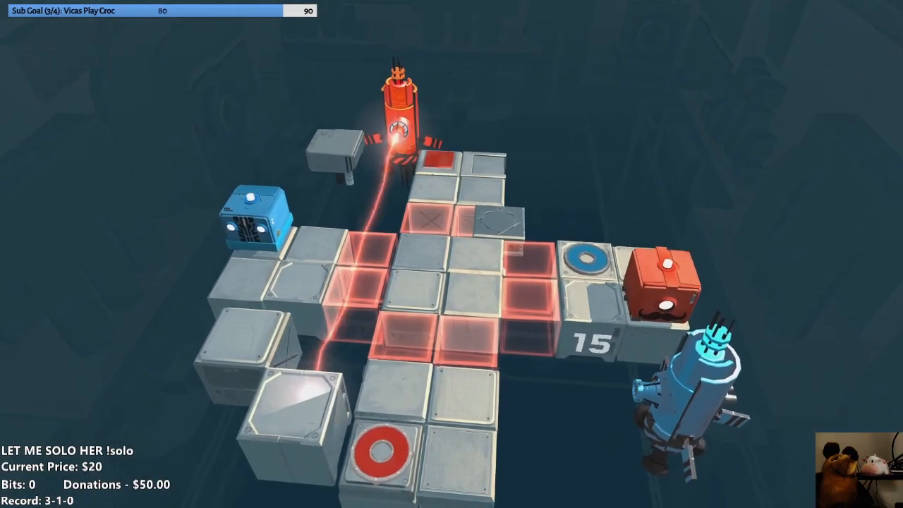
{"action": "key", "text": "Escape"}
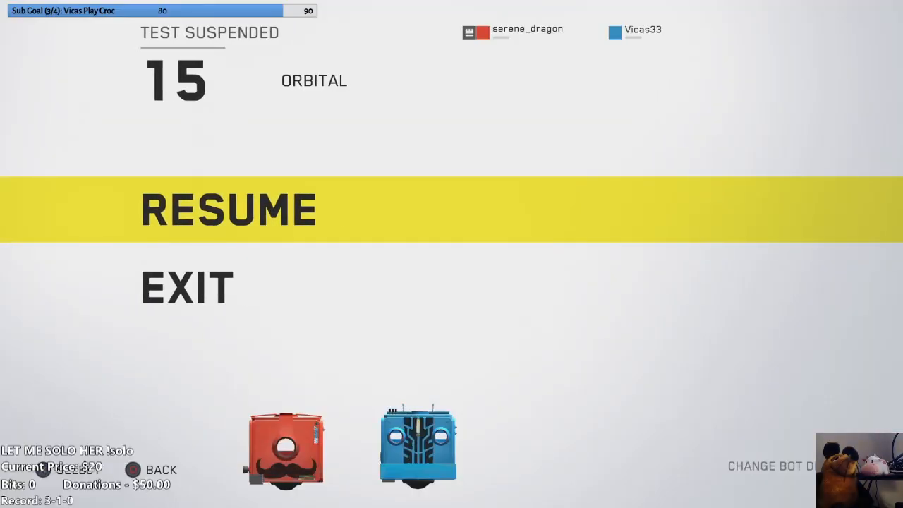
Resume Orbital and solve it in 02:37 with seven red and two blue deaths
{"action": "left_click", "coordinate": [227, 208]}
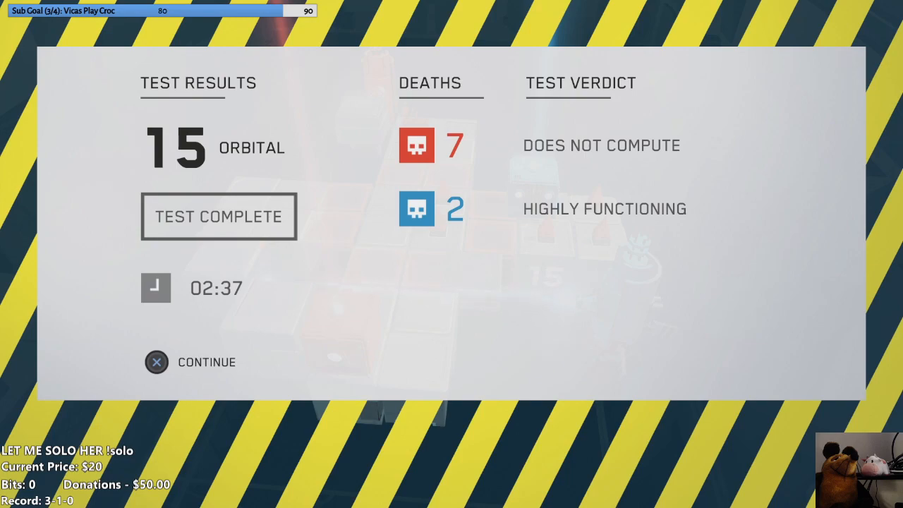
{"action": "left_click", "coordinate": [156, 362]}
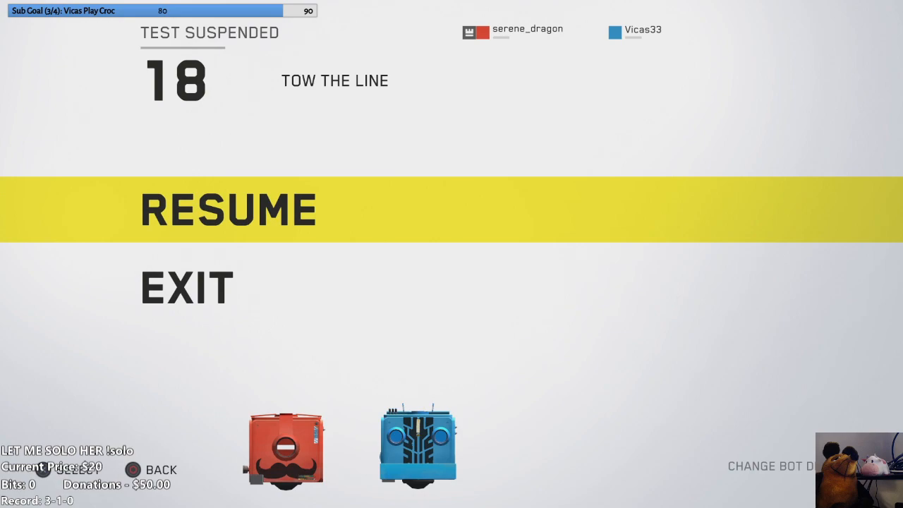
Exit the suspended test, briefly view Settings, and return to Mode Select
{"action": "left_click", "coordinate": [227, 208]}
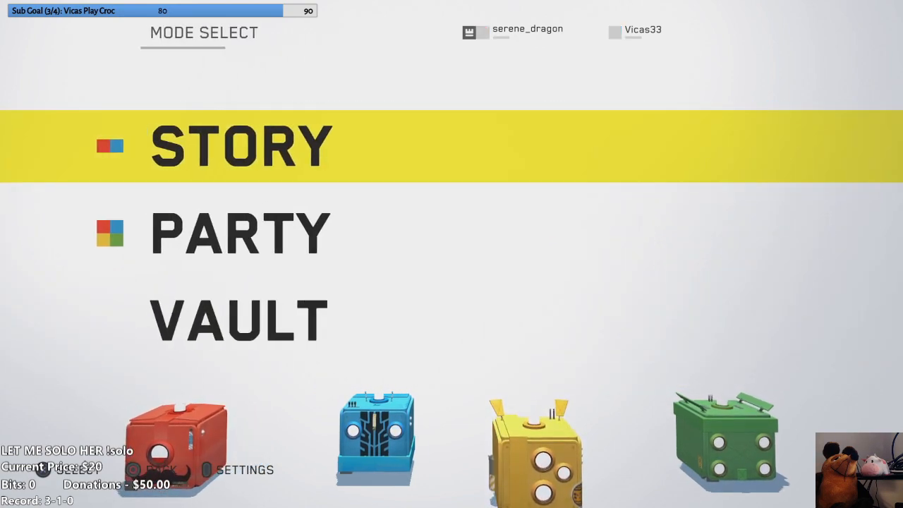
{"action": "left_click", "coordinate": [248, 469]}
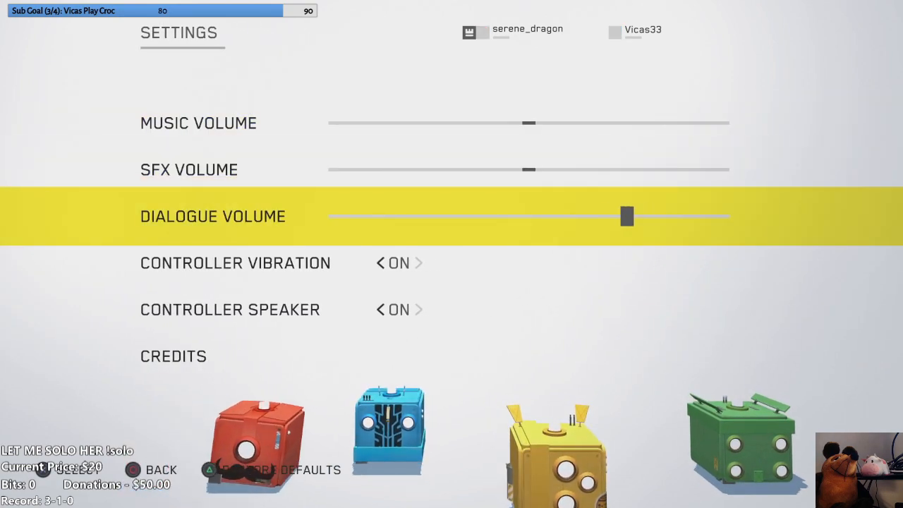
{"action": "left_click_drag", "start_coordinate": [627, 216], "coordinate": [335, 216]}
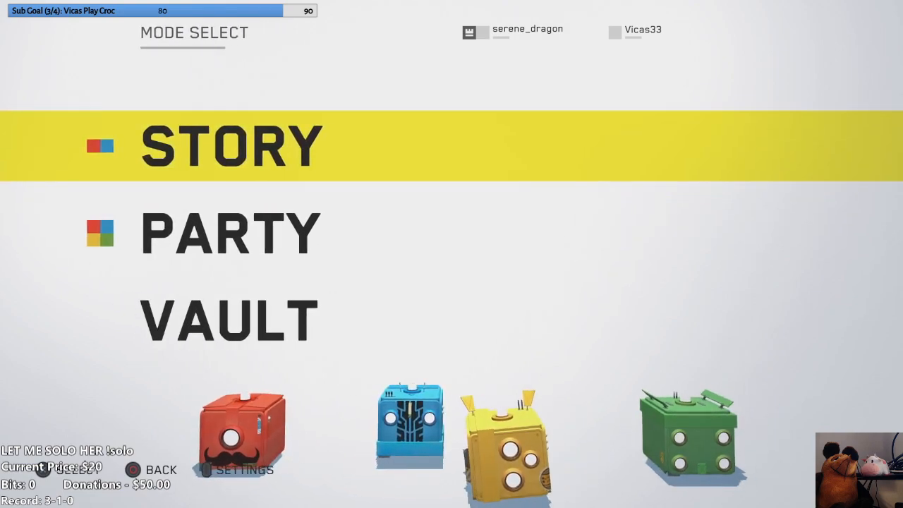
Enter Story mode and clear test 18 Tow the Line deathless in 02:06
{"action": "left_click", "coordinate": [232, 144]}
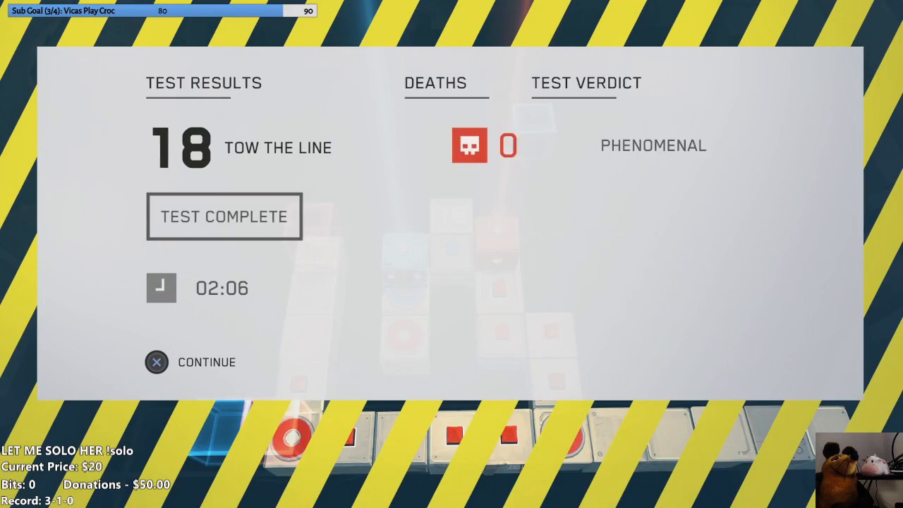
Move on and finish test 20 Ring in 02:03, earning 'Did A Lot Of Things'
{"action": "left_click", "coordinate": [157, 361]}
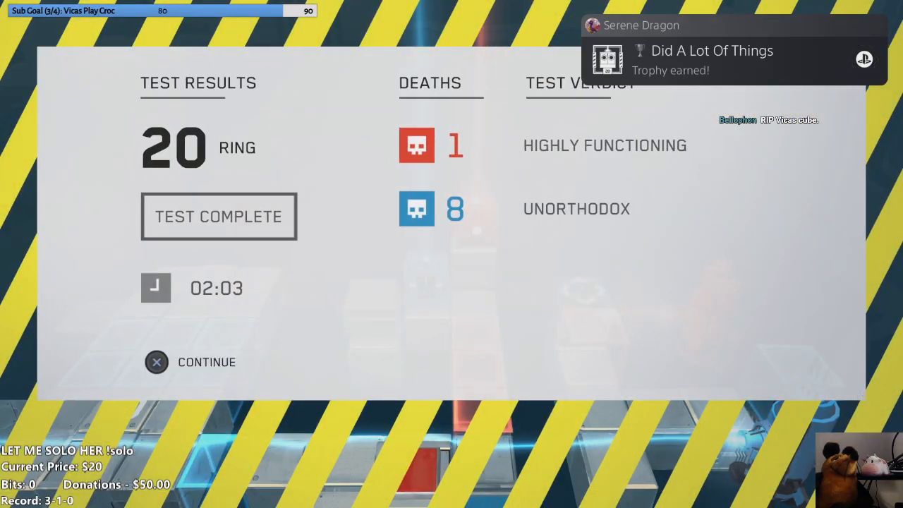
Continue and solve test 21 Interrupt in 00:43, rated Efficient
{"action": "left_click", "coordinate": [157, 362]}
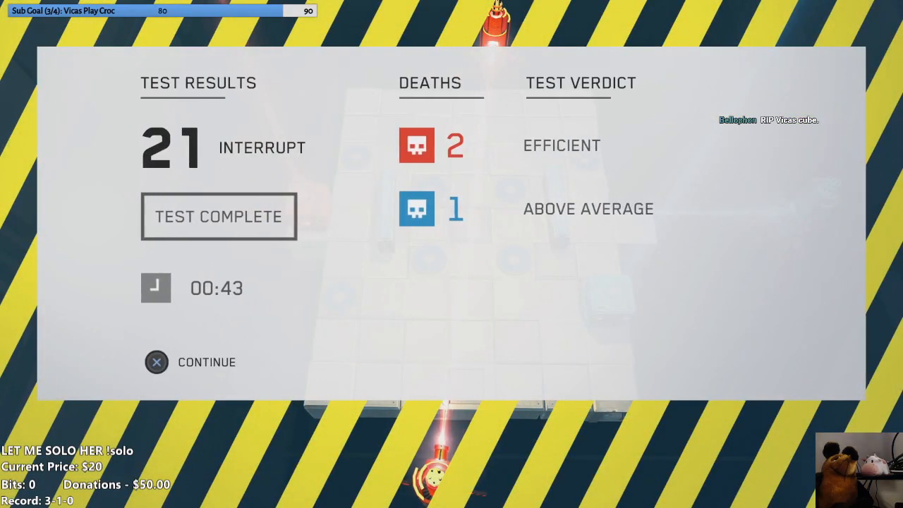
Continue and solve test 22 Intersection, finishing in 01:21
{"action": "left_click", "coordinate": [156, 362]}
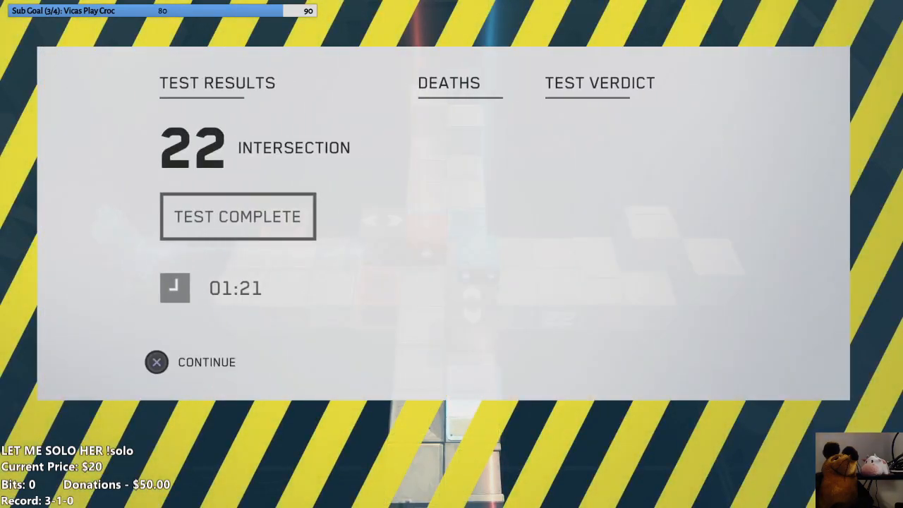
Continue and solve test 23 Crescent Path in 01:42, rated High Quality
{"action": "left_click", "coordinate": [156, 361]}
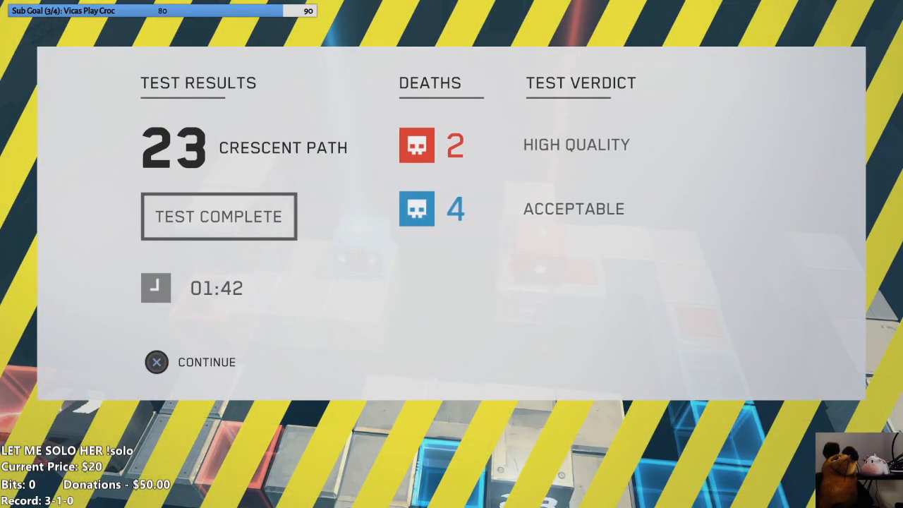
Play through to test 25 Catch and Release, finishing in 03:25, and dismiss its results
{"action": "left_click", "coordinate": [156, 362]}
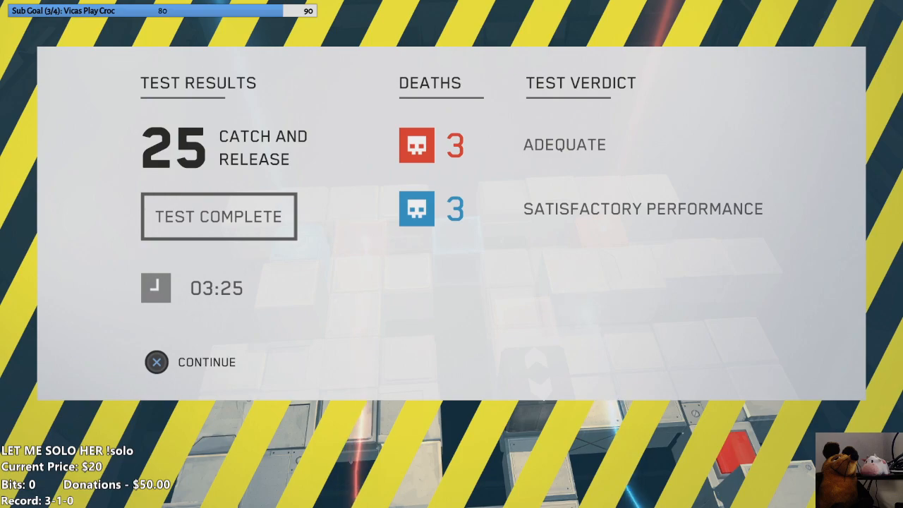
{"action": "left_click", "coordinate": [156, 361]}
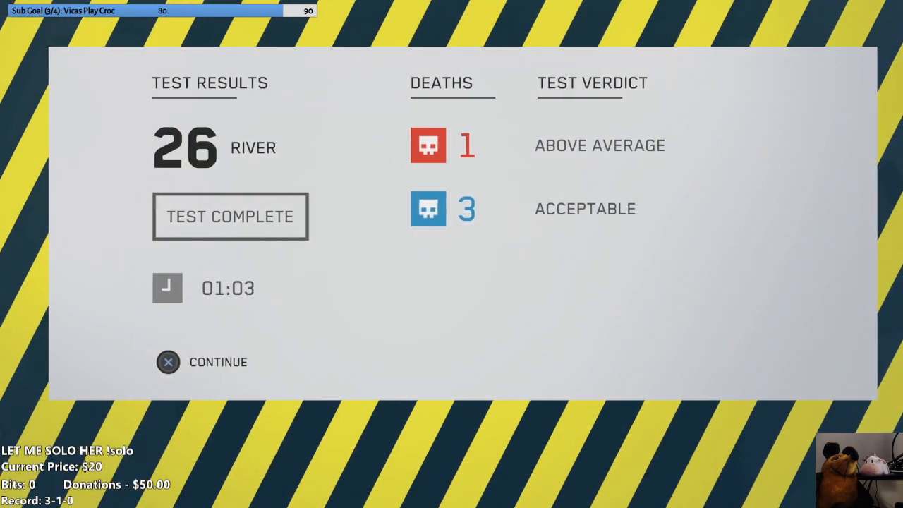
Dismiss the test 26 River results (01:03, one red and three blue deaths)
{"action": "left_click", "coordinate": [168, 362]}
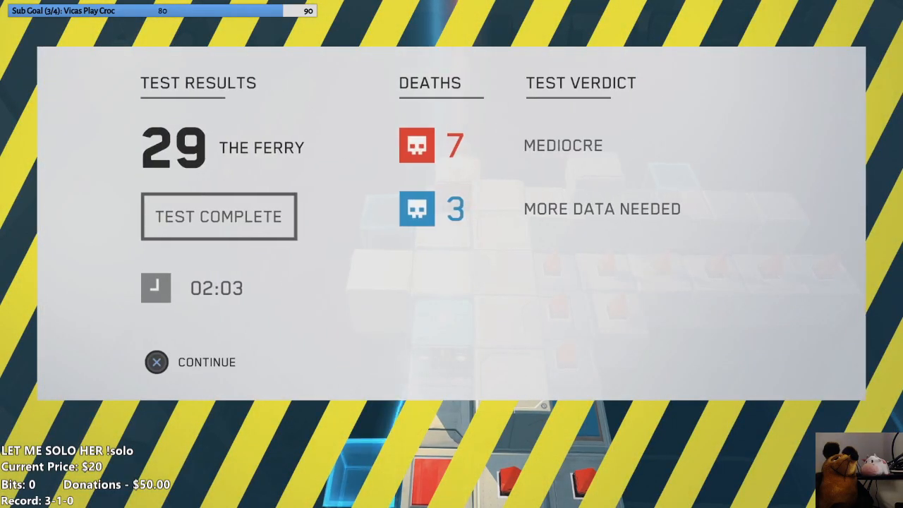
Finish test 29 The Ferry and continue past its results (02:03, 7 and 3 deaths)
{"action": "left_click", "coordinate": [157, 361]}
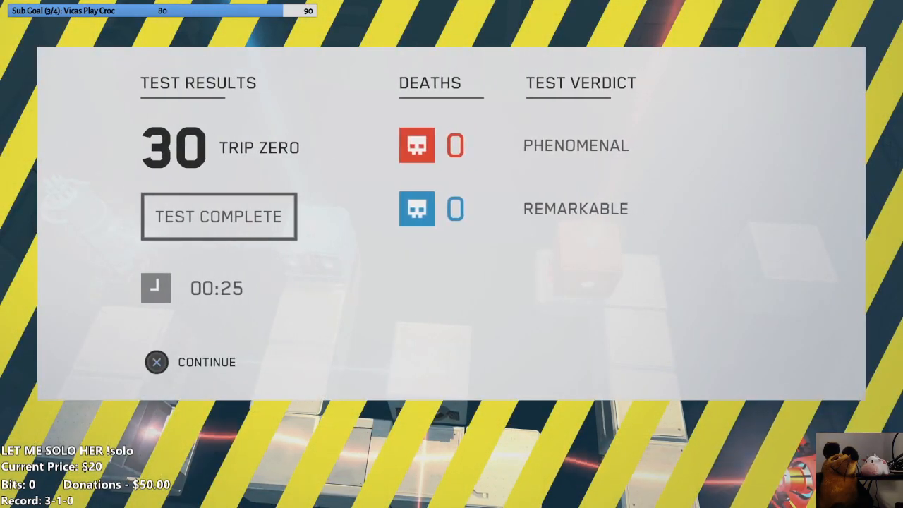
Clear test 30 Trip Zero in 25 seconds with zero deaths, rated Phenomenal
{"action": "left_click", "coordinate": [157, 362]}
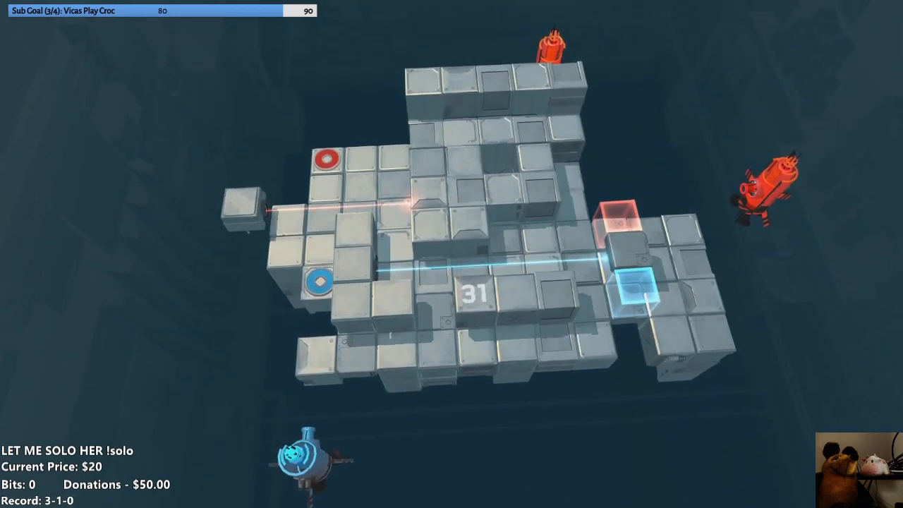
Pause test 31 Tripone and choose EXIT from the Test Suspended menu
{"action": "key", "text": "Escape"}
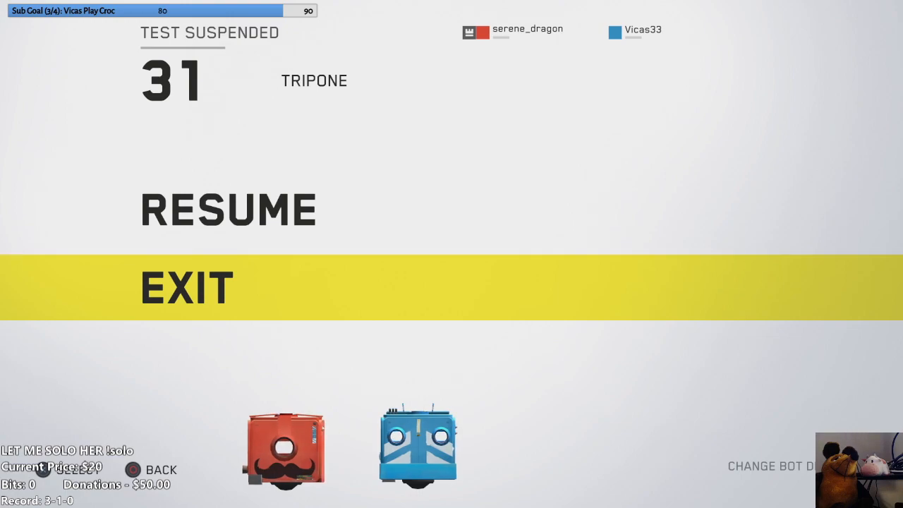
{"action": "left_click", "coordinate": [186, 287]}
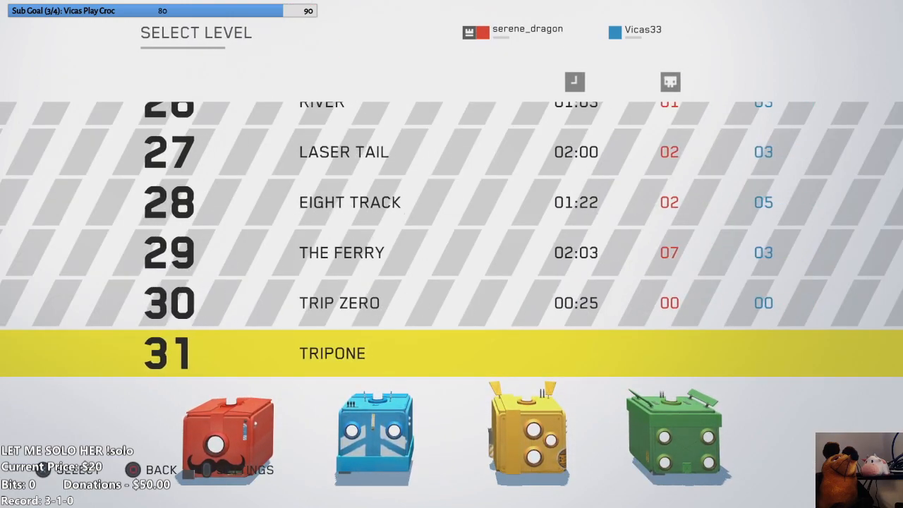